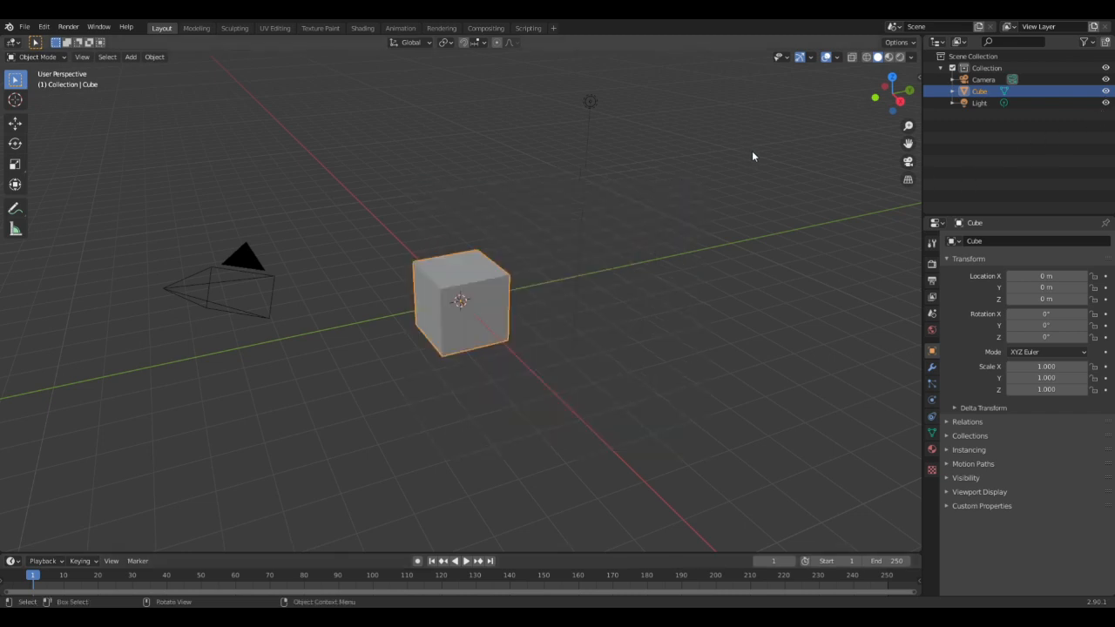
mouse_move(671, 254)
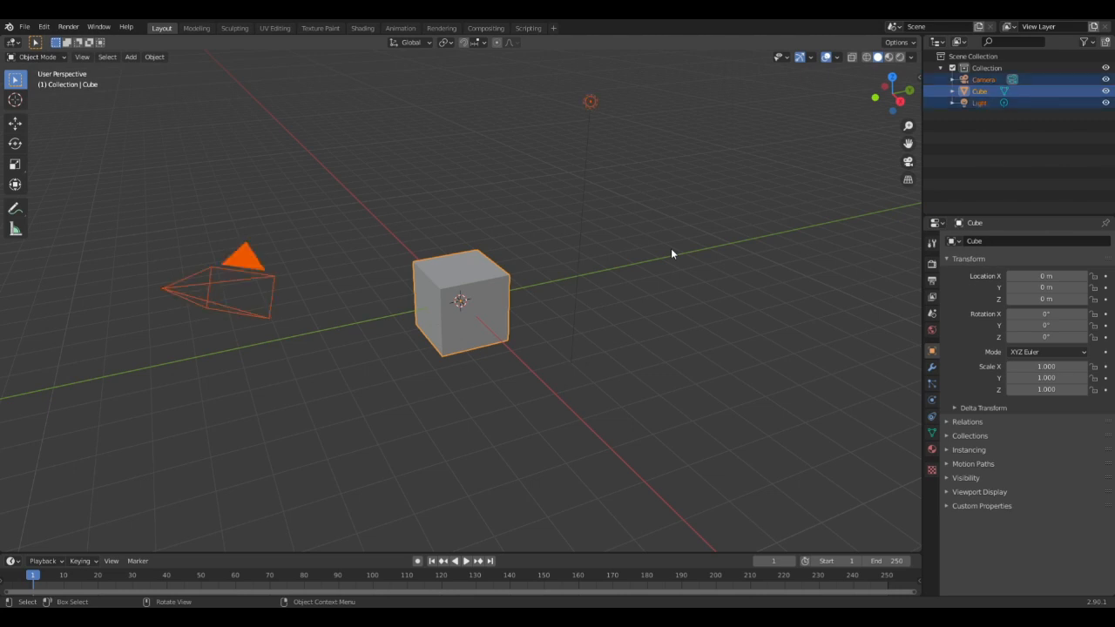
mouse_move(260, 262)
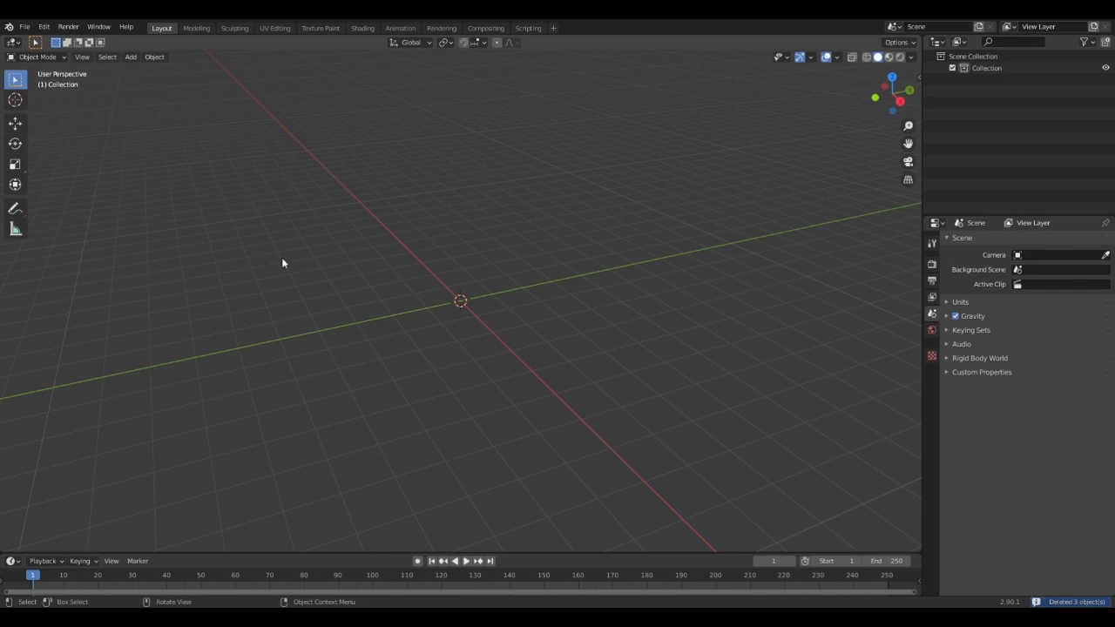
Step: Add a plane to the empty scene and scale it up by 10
key("shift+a")
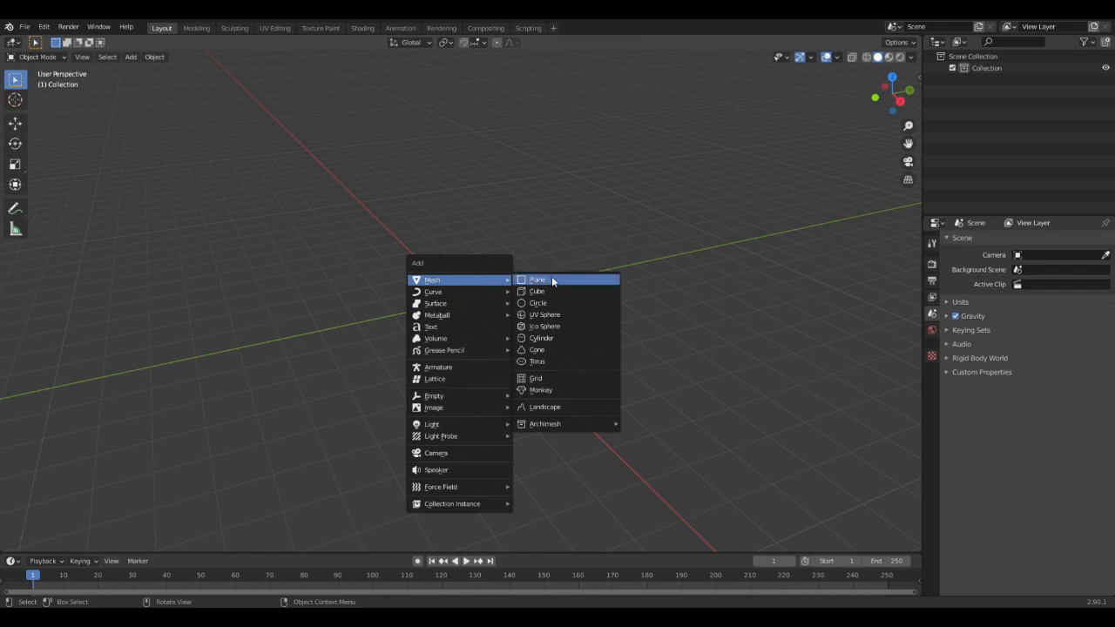
left_click(537, 280)
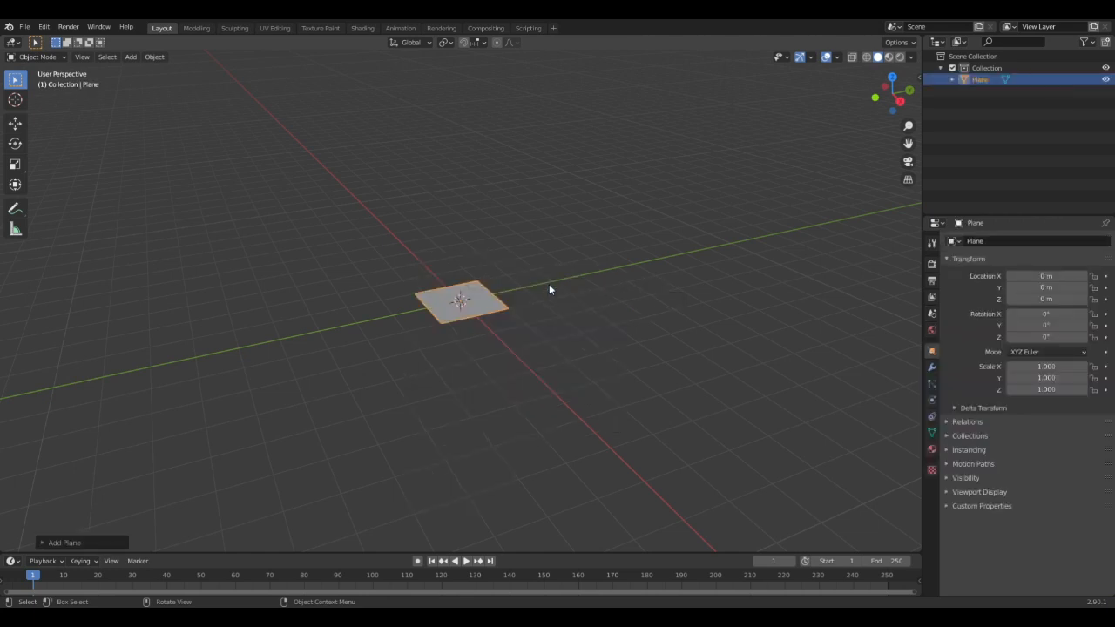
key("s")
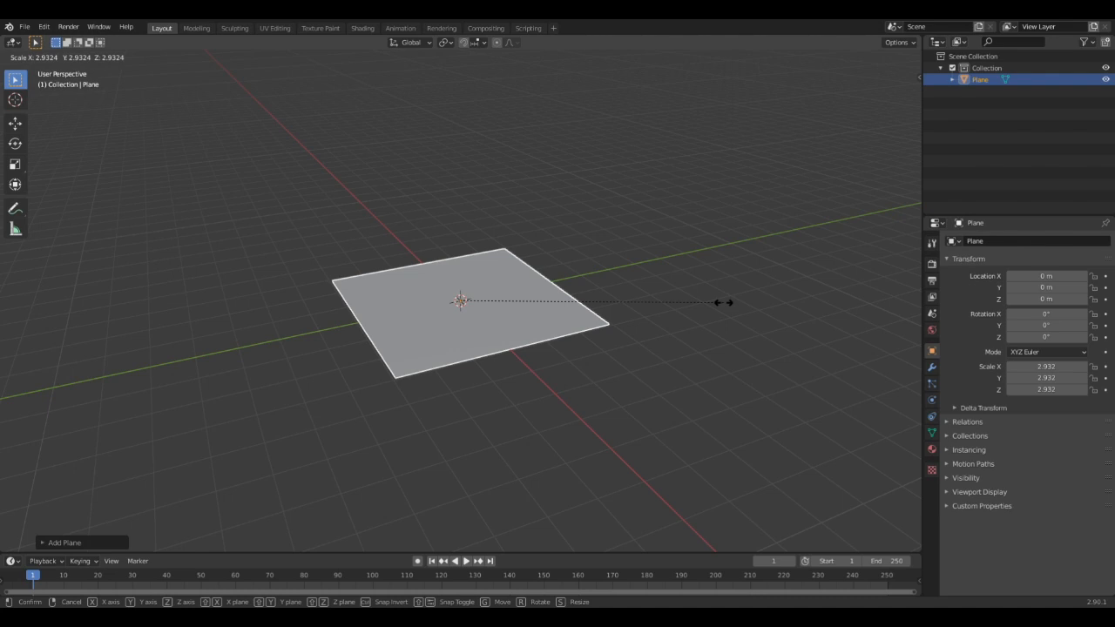
key("Return")
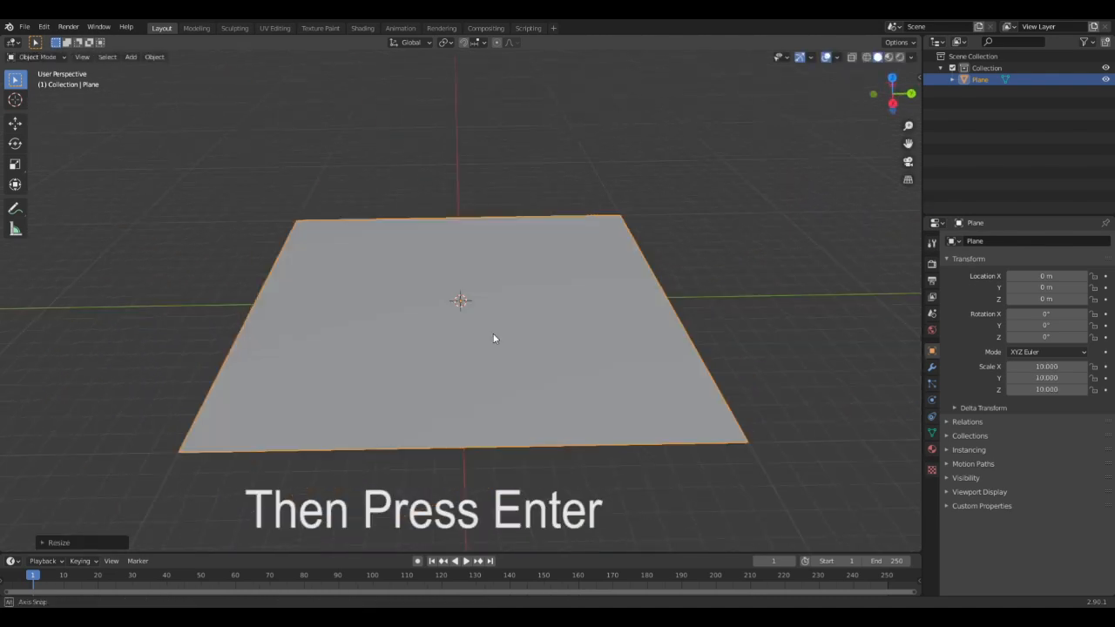
key("Return")
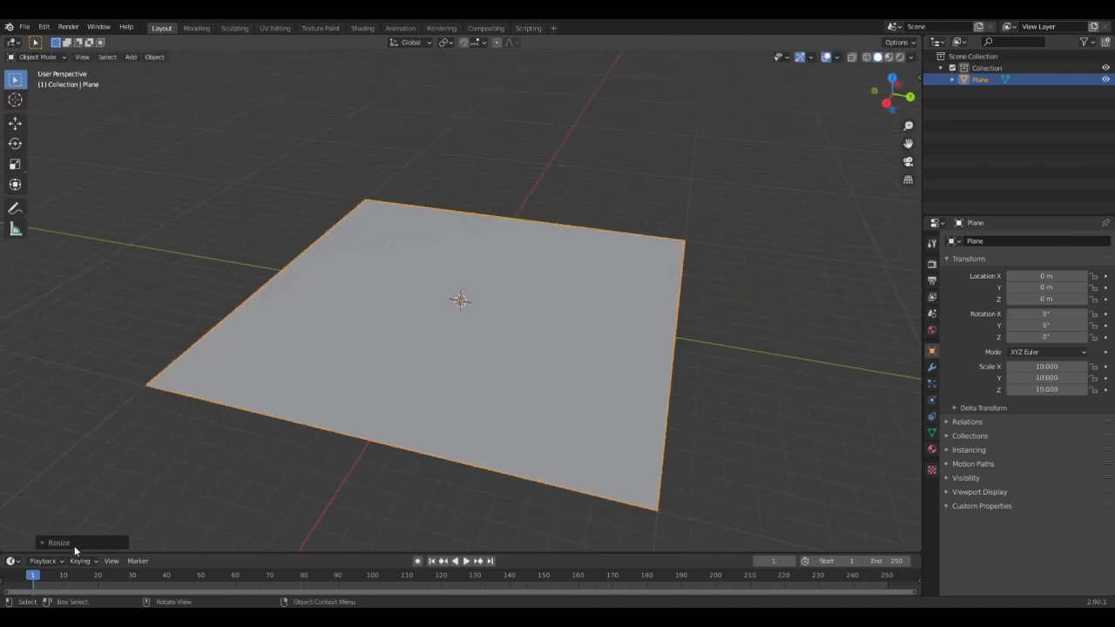
mouse_move(514, 312)
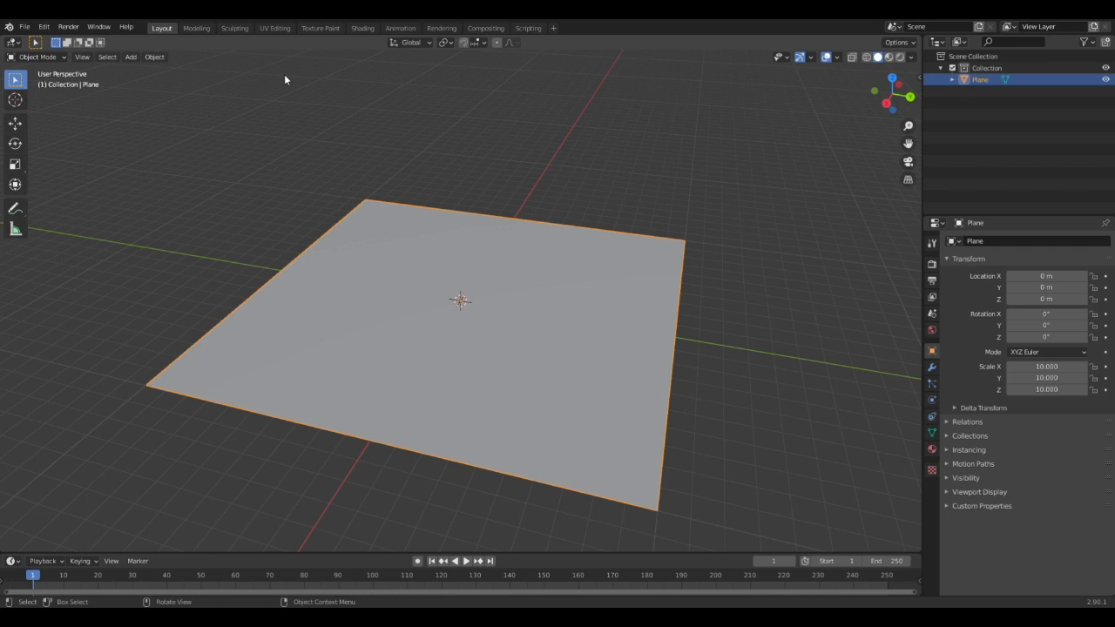
Step: Enter the Sculpting workspace, show Symmetry settings with Mirror X off, and orbit the view
left_click(234, 27)
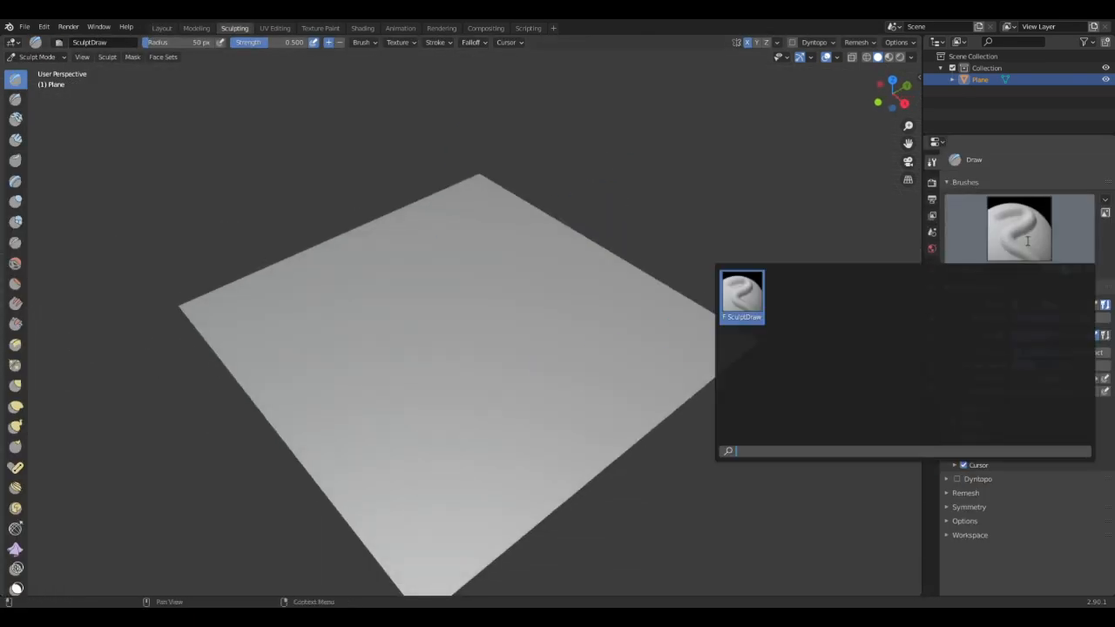
left_click(742, 296)
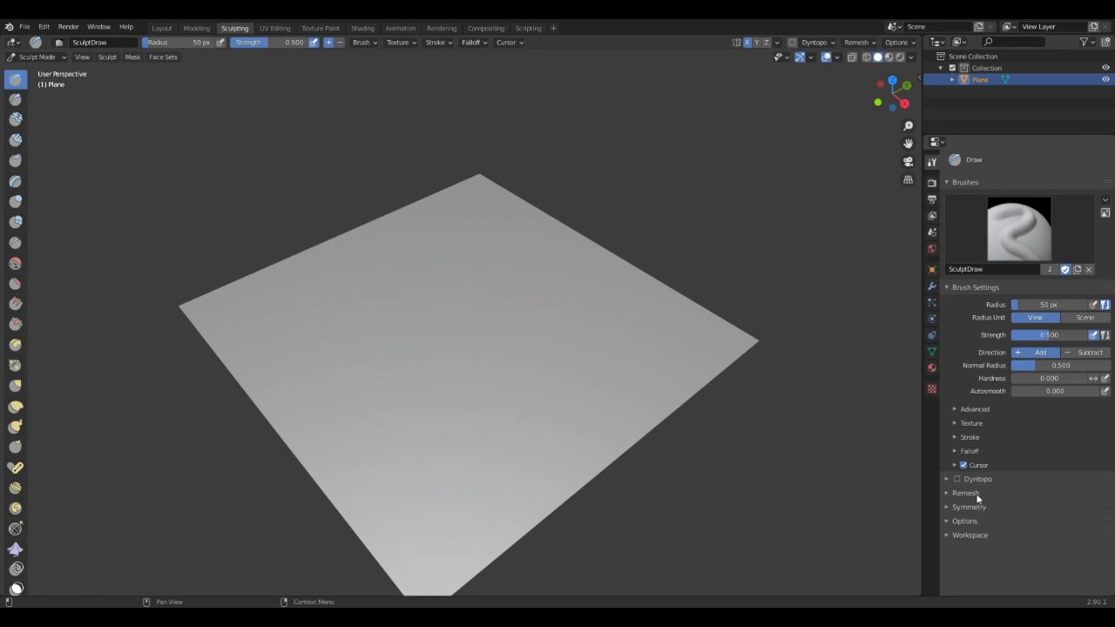
left_click(969, 507)
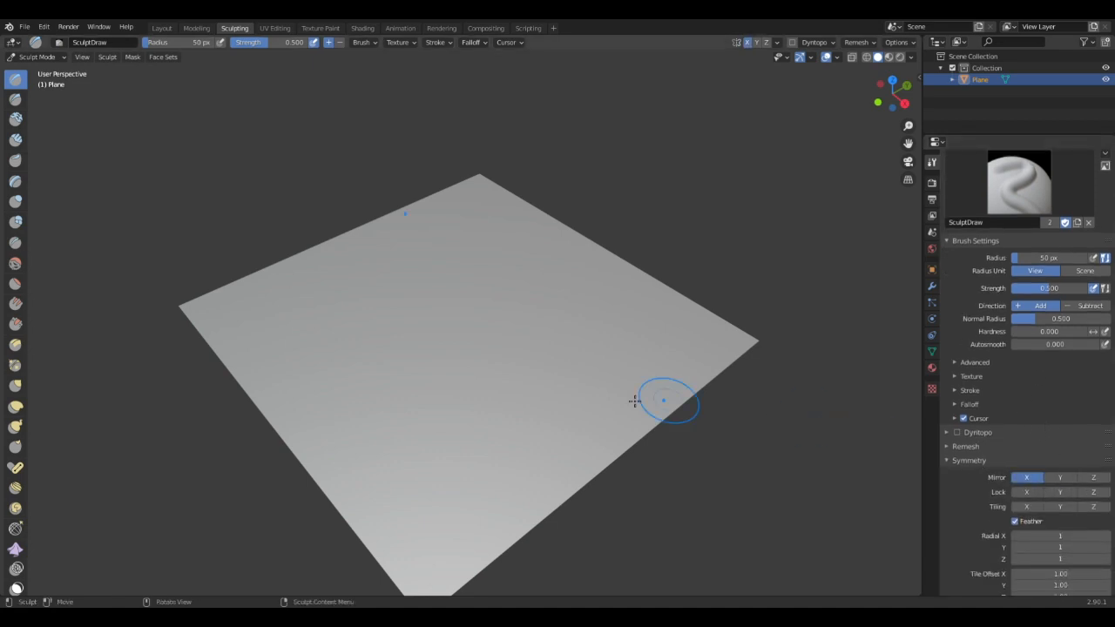
left_click_drag(667, 401, 571, 434)
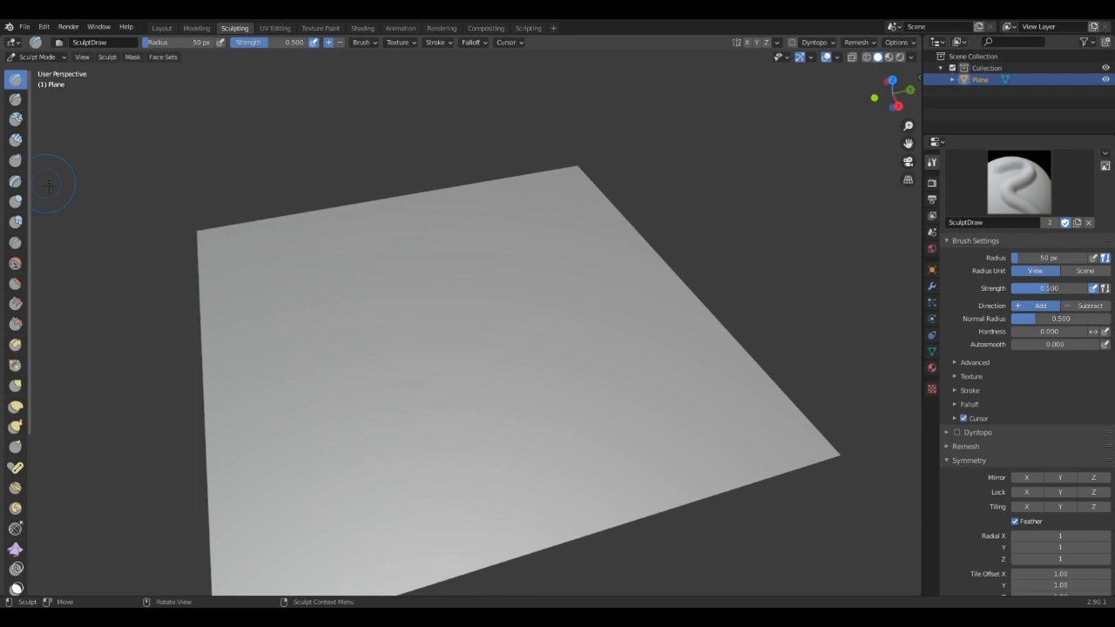
mouse_move(16, 119)
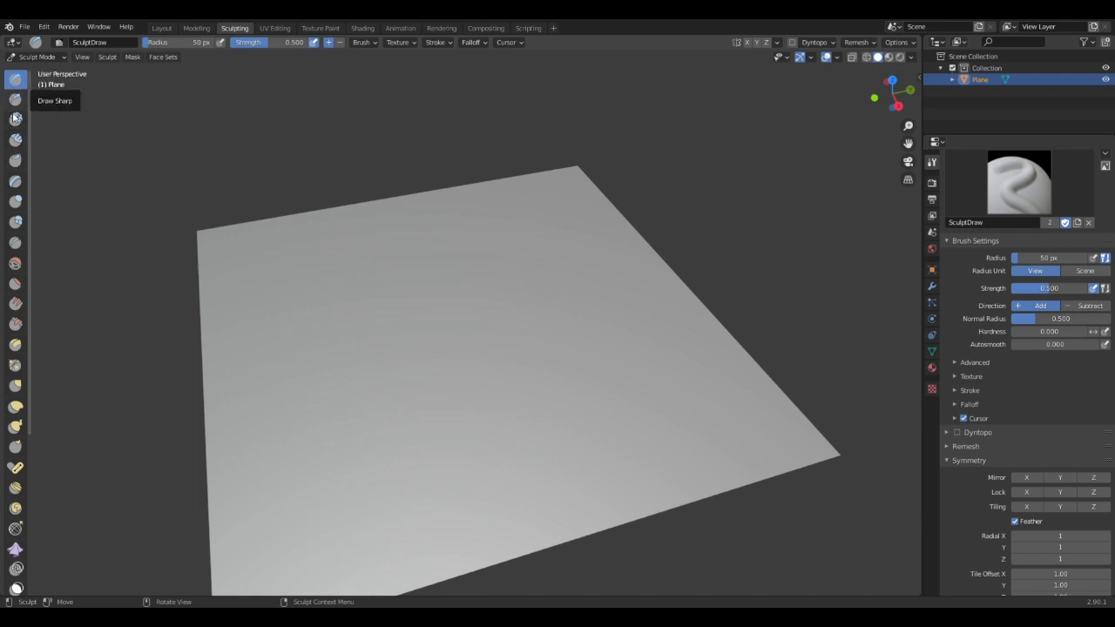
mouse_move(15, 342)
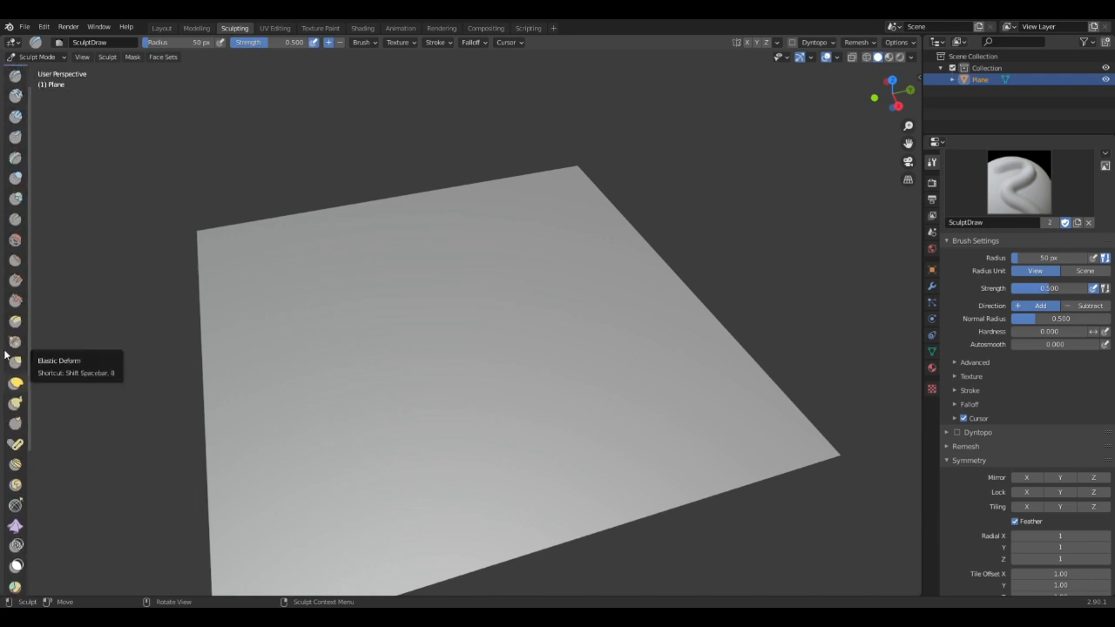
mouse_move(15, 120)
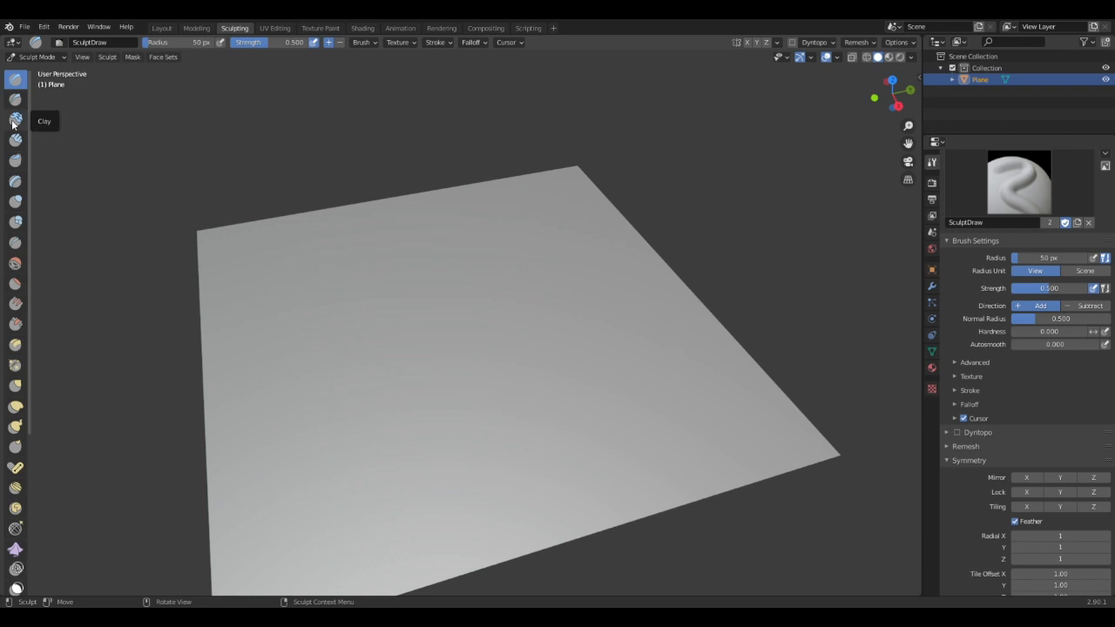
Step: Enter Edit Mode on the plane to subdivide its mesh into a dense grid
left_click(16, 120)
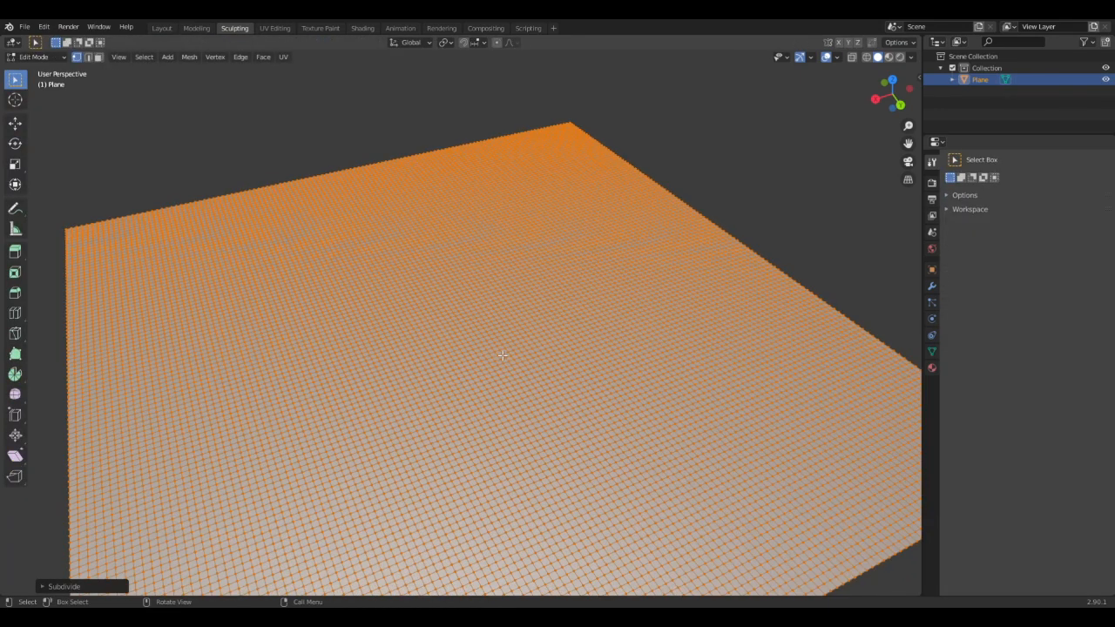
Step: Paint soft mounds with the Clay brush, undo one stroke, and select Grab
left_click(37, 57)
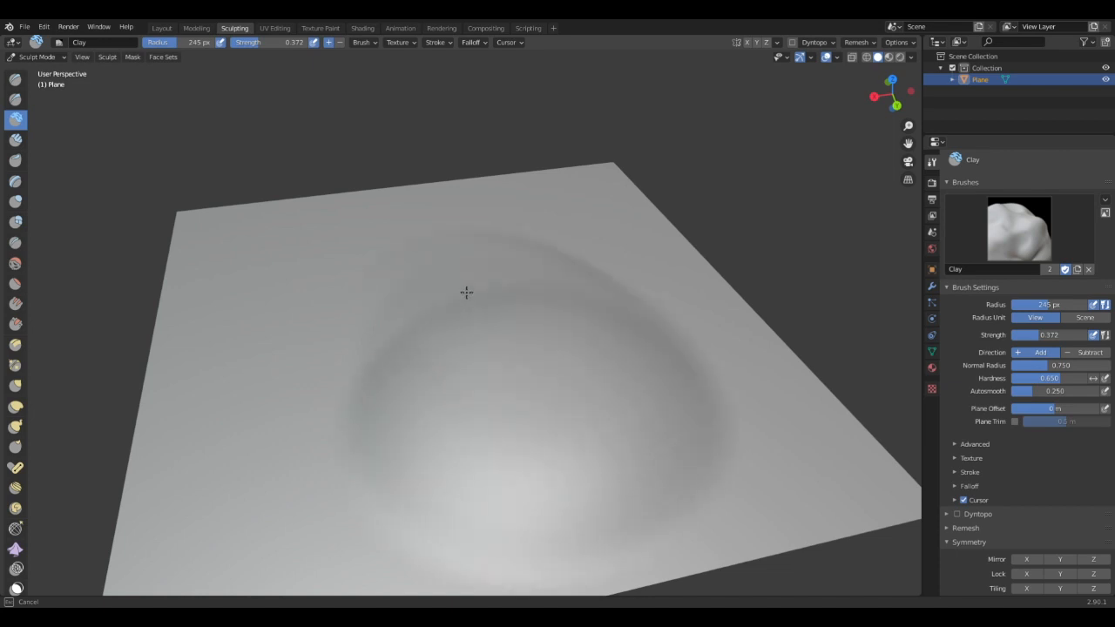
key("ctrl+z")
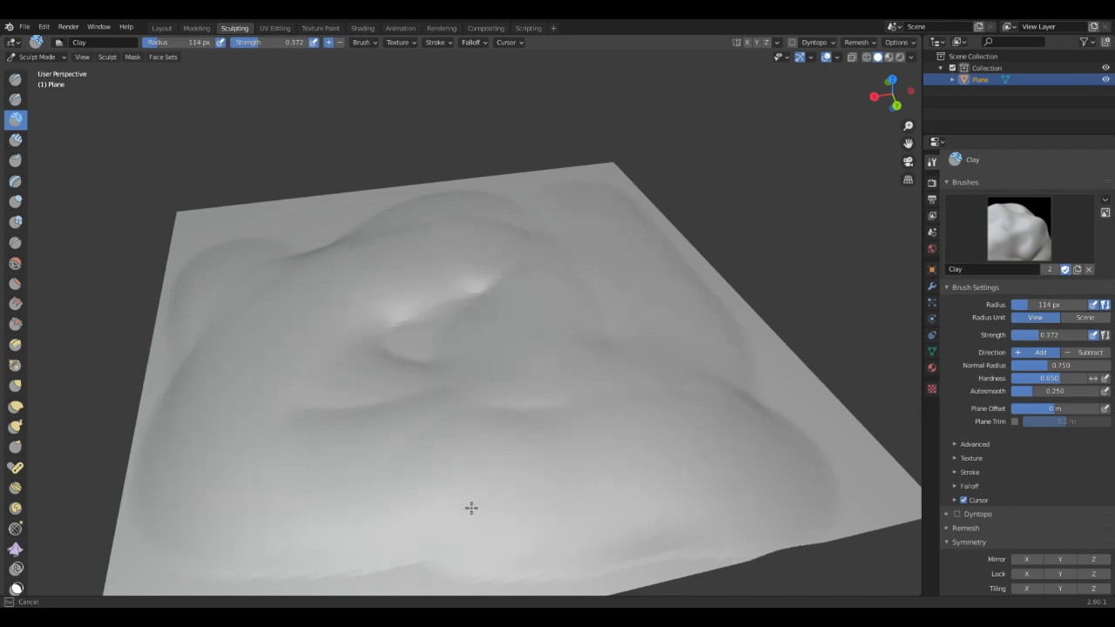
left_click(1018, 229)
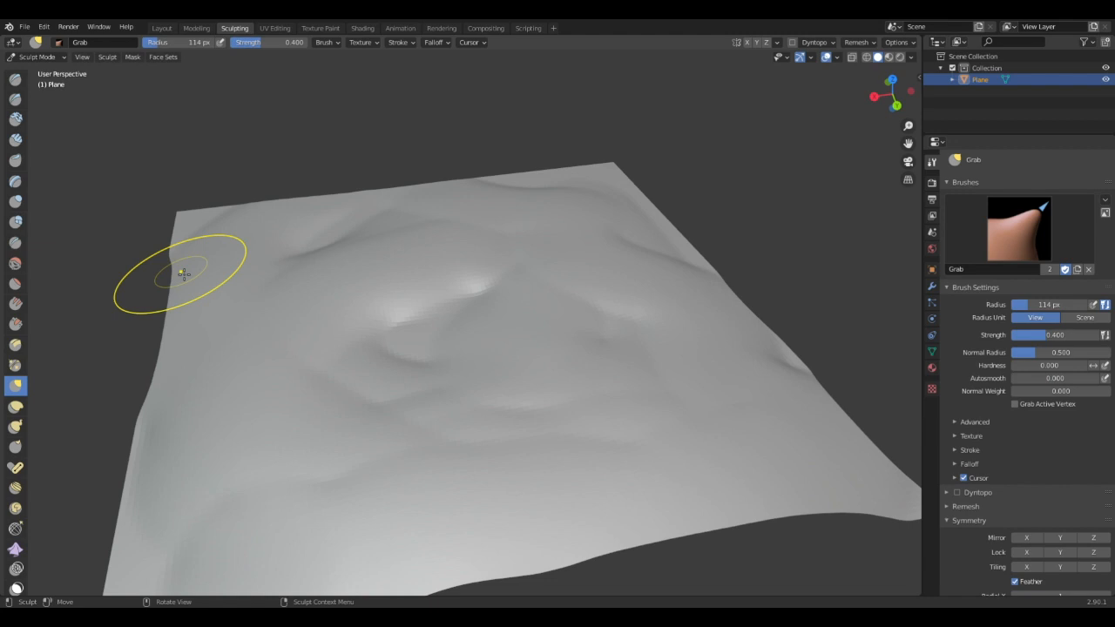
Step: Drag up rounded peaks near the left edge and across the plane with Grab
left_click_drag(183, 275, 335, 277)
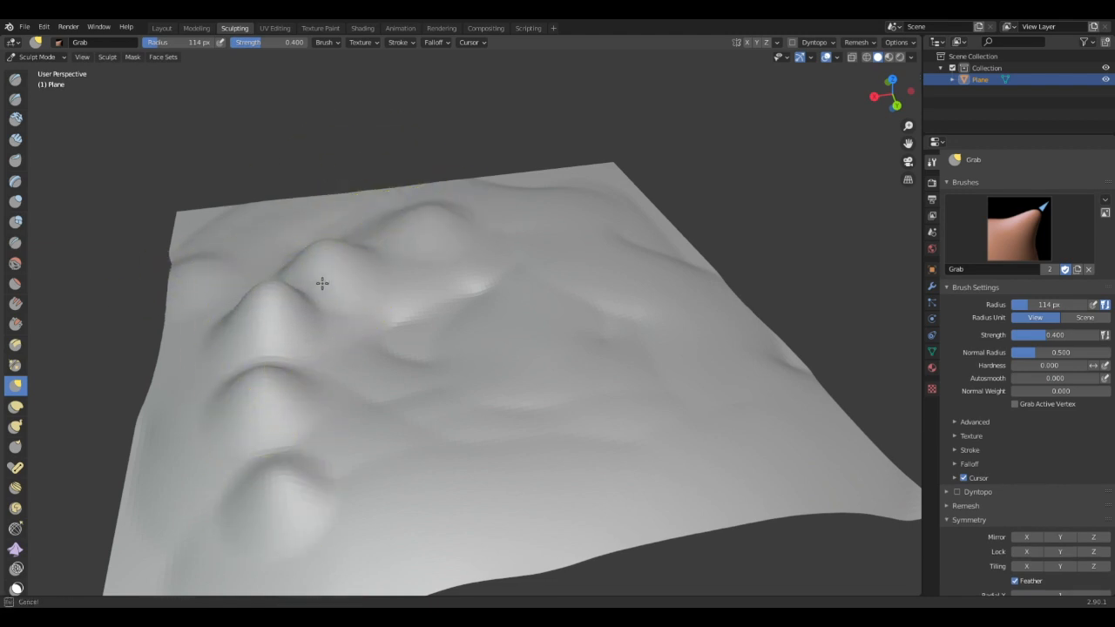
left_click_drag(322, 283, 610, 183)
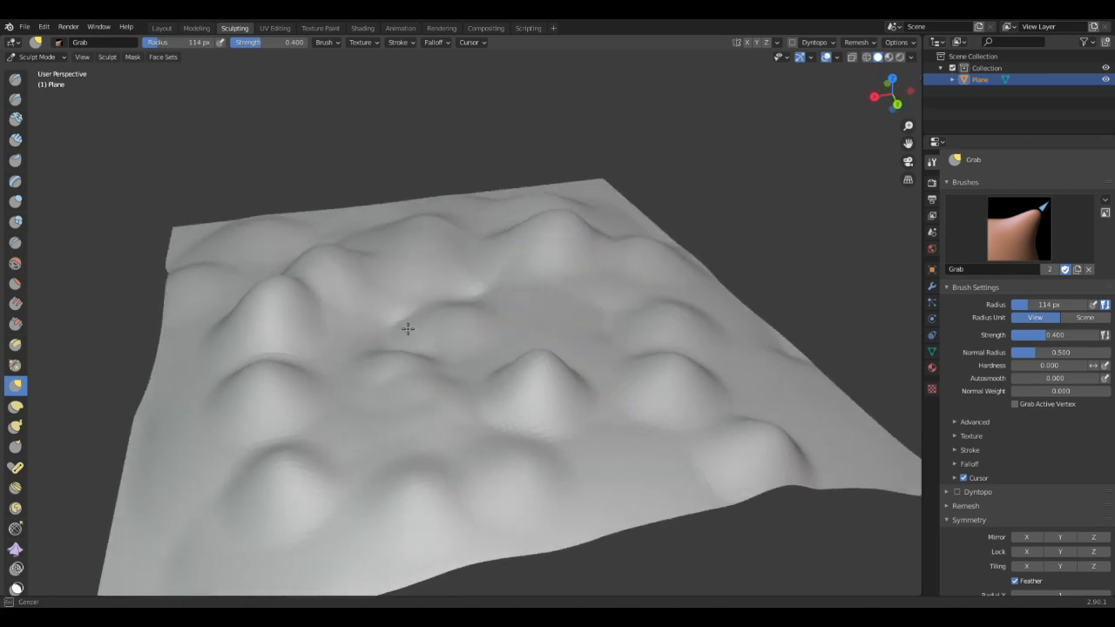
mouse_move(466, 254)
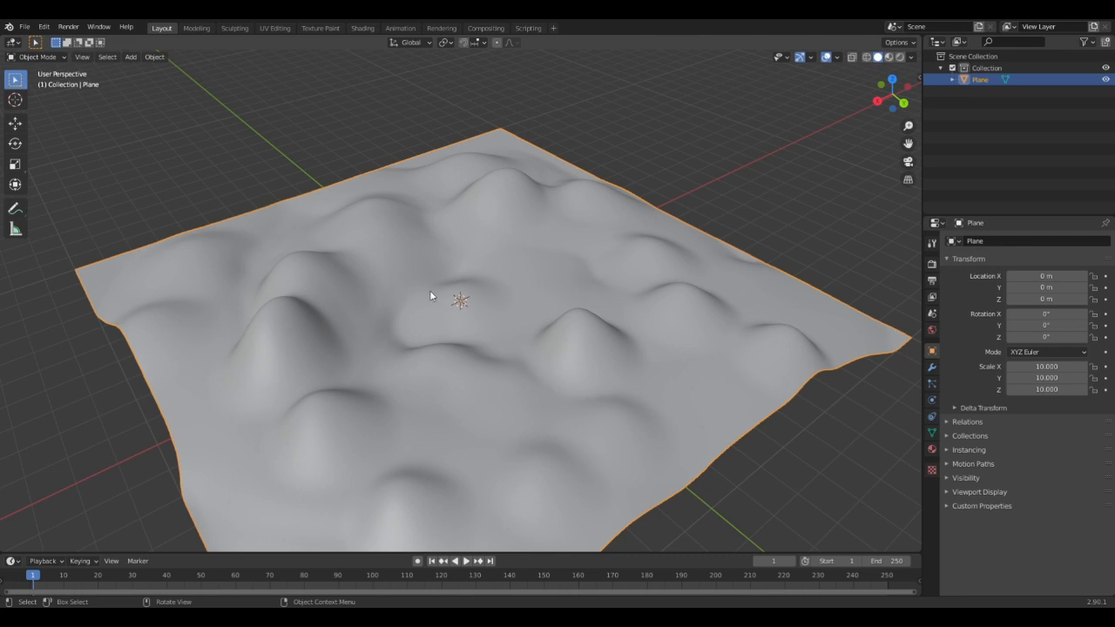
mouse_move(701, 137)
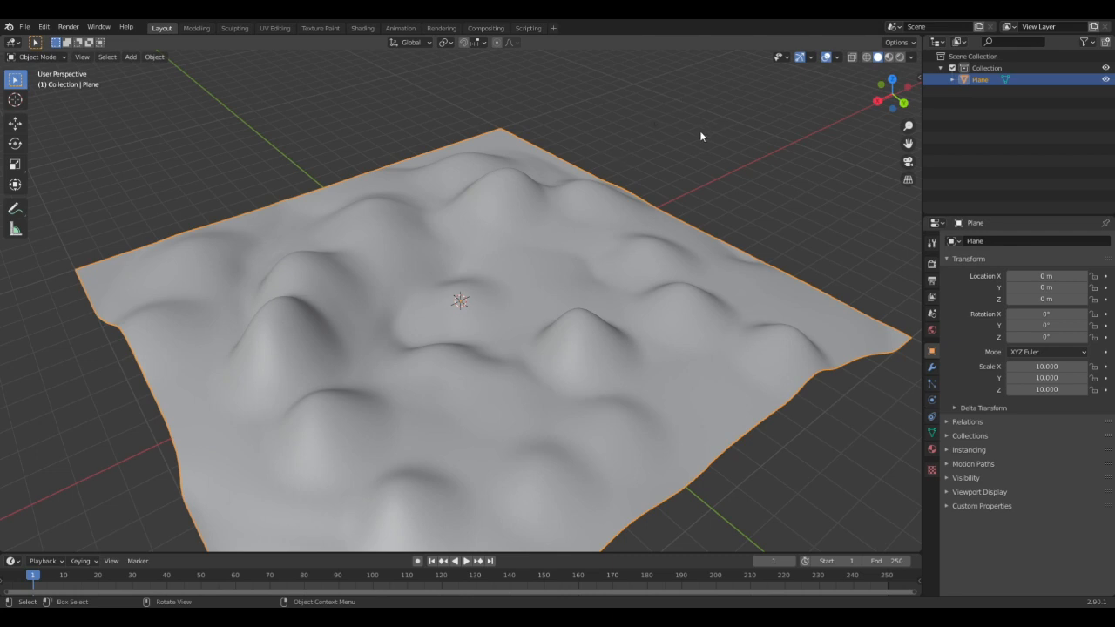
Step: Apply Shade Smooth to the hilly landscape plane from its right-click menu
left_click_drag(701, 137, 453, 312)
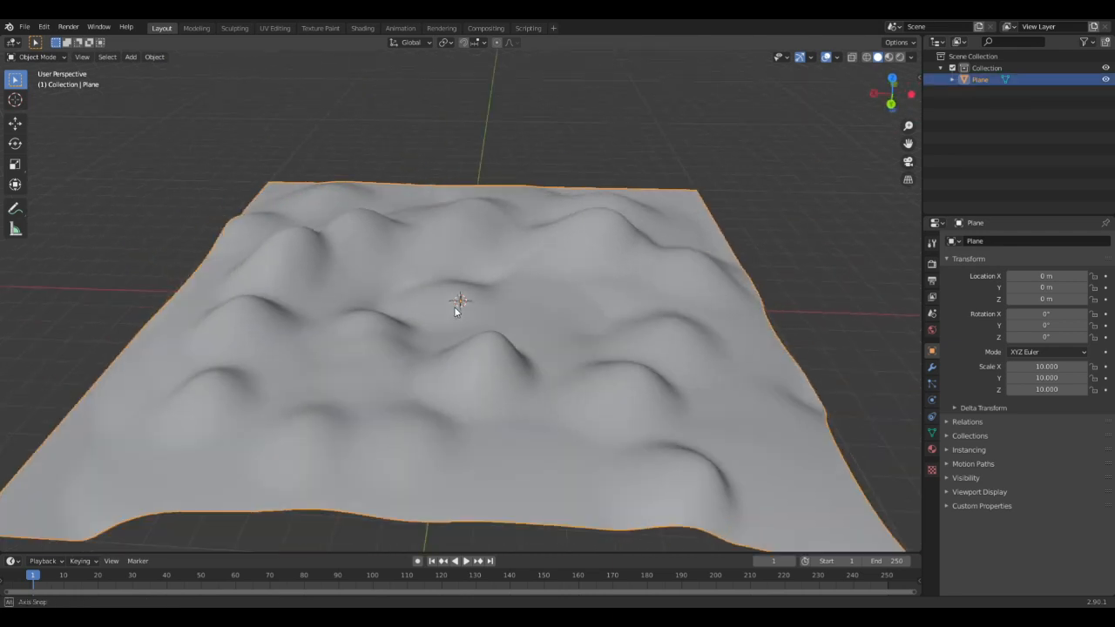
left_click_drag(453, 314, 401, 302)
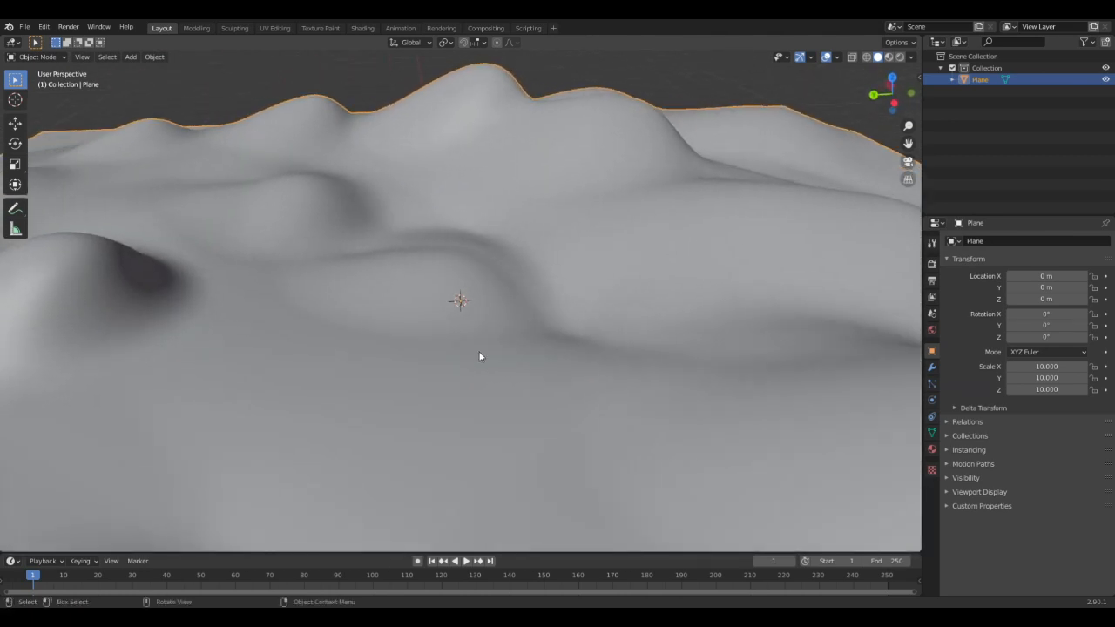
right_click(479, 356)
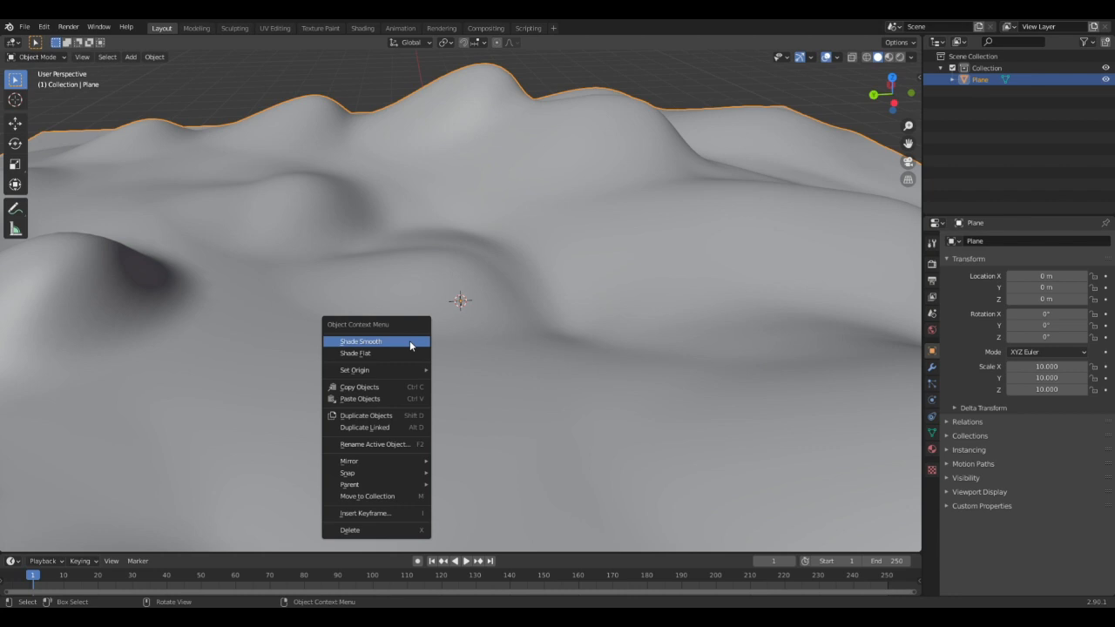
left_click(361, 340)
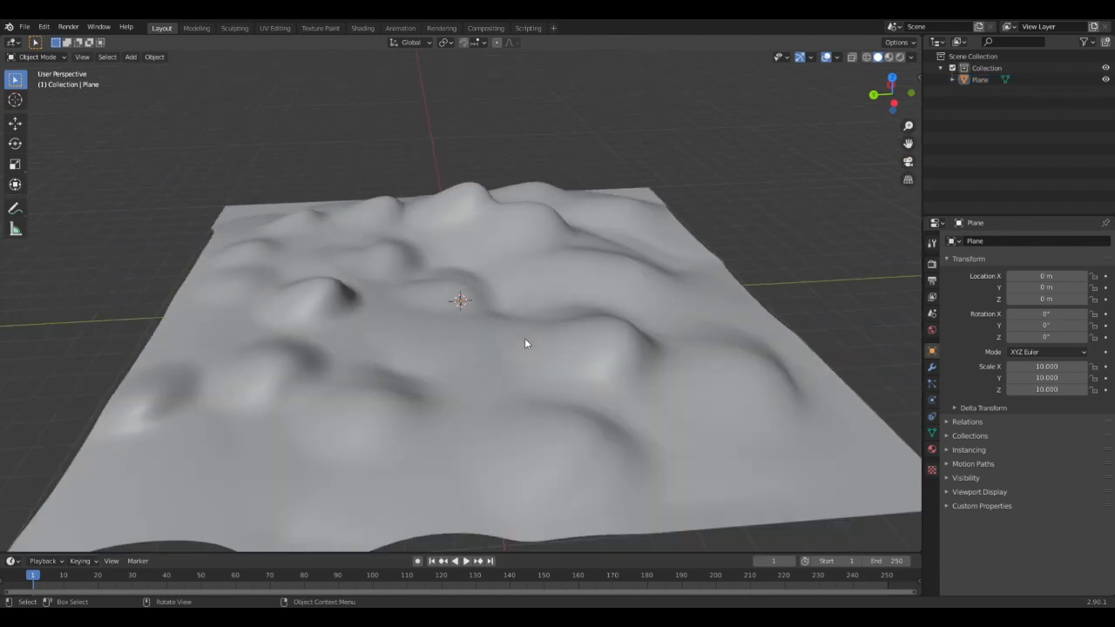
left_click_drag(523, 343, 575, 329)
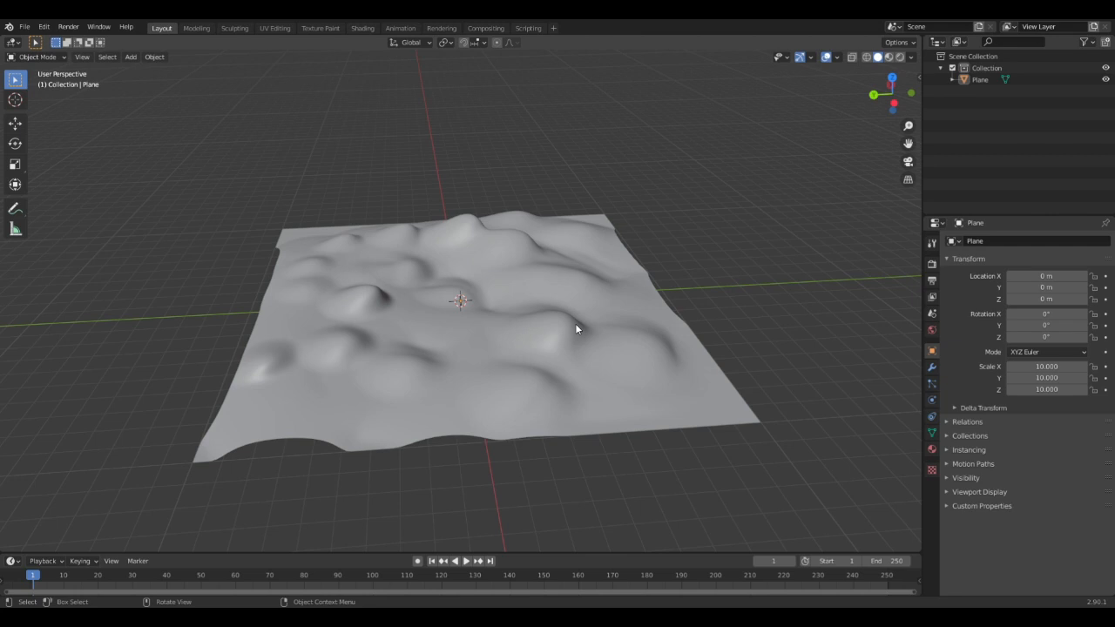
mouse_move(517, 356)
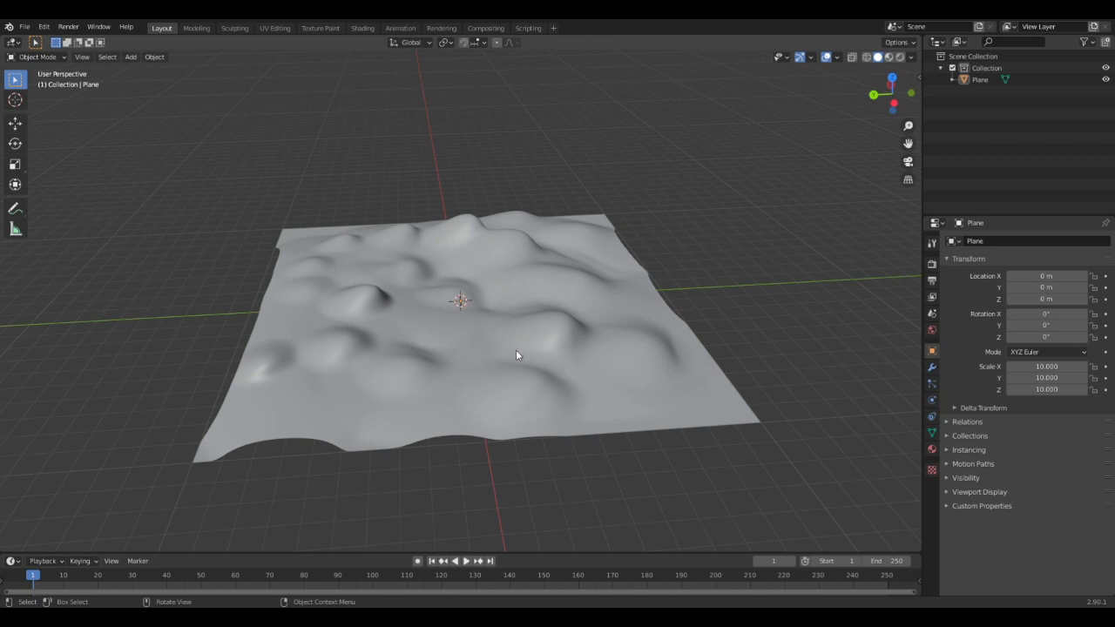